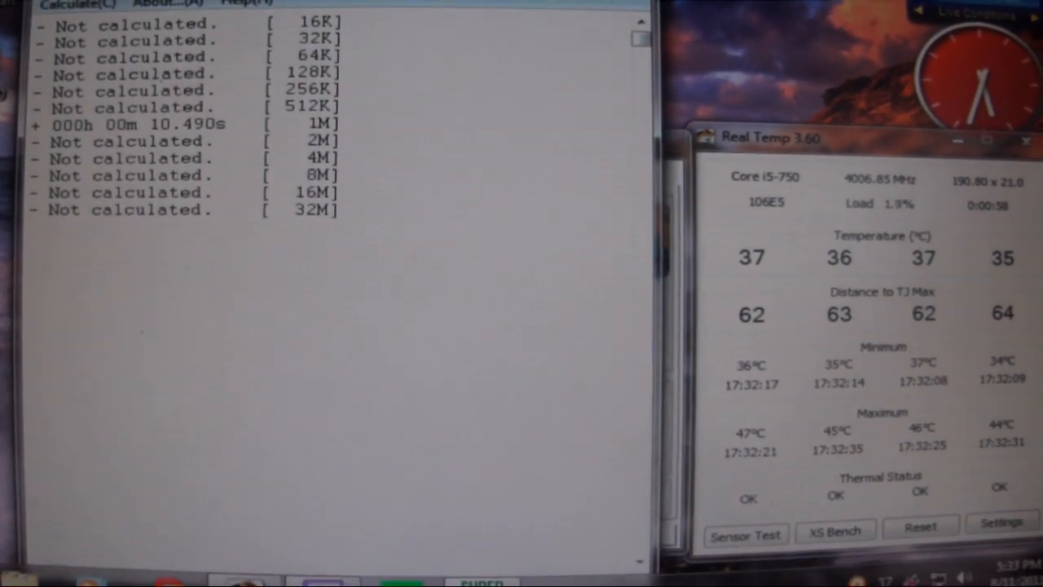
Step: Choose a 1M-digit pi calculation in Super PI and confirm the selection
{"action": "left_click", "coordinate": [75, 5]}
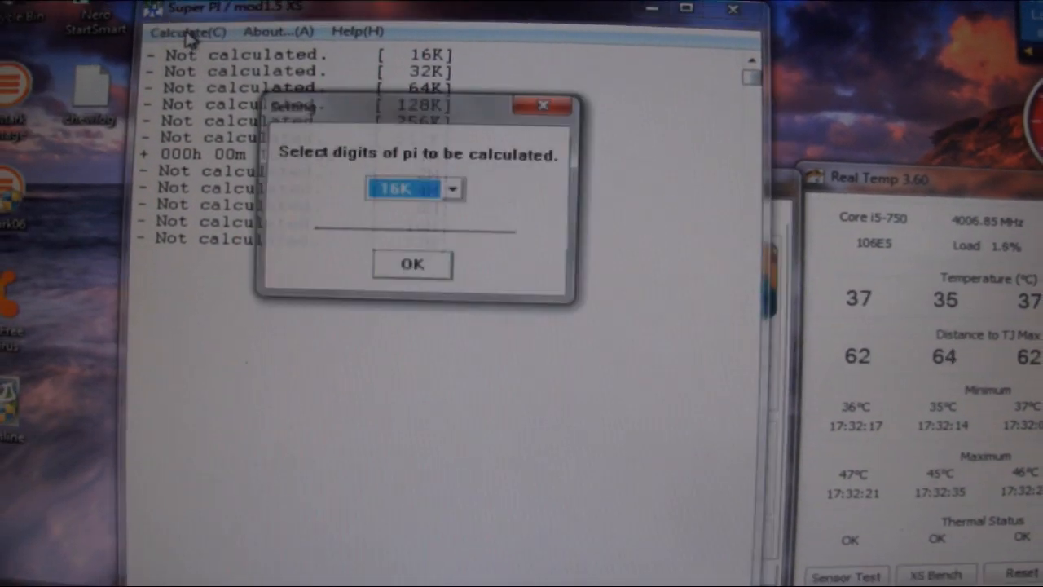
{"action": "left_click", "coordinate": [450, 189]}
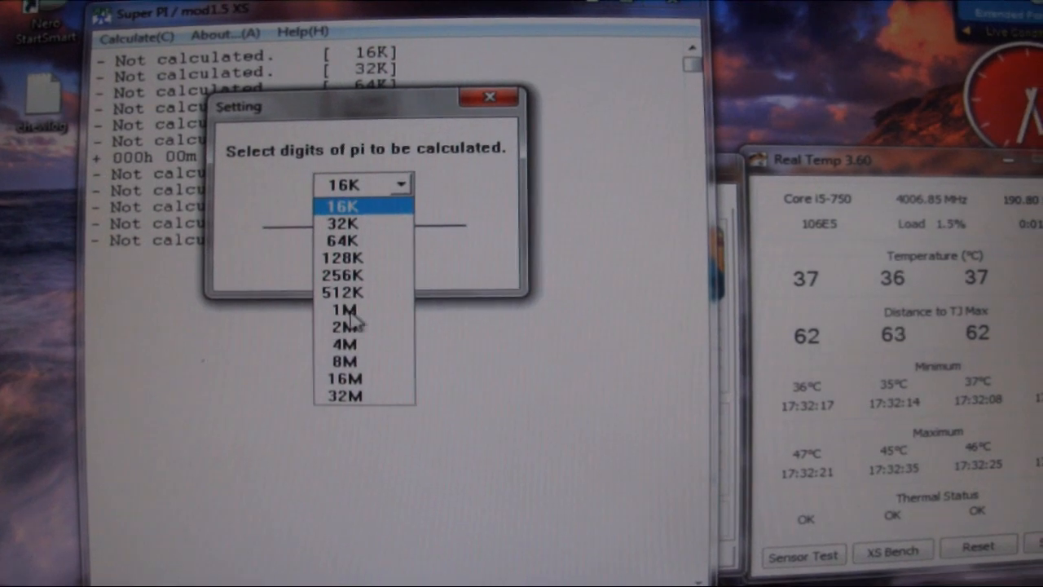
{"action": "left_click", "coordinate": [343, 309]}
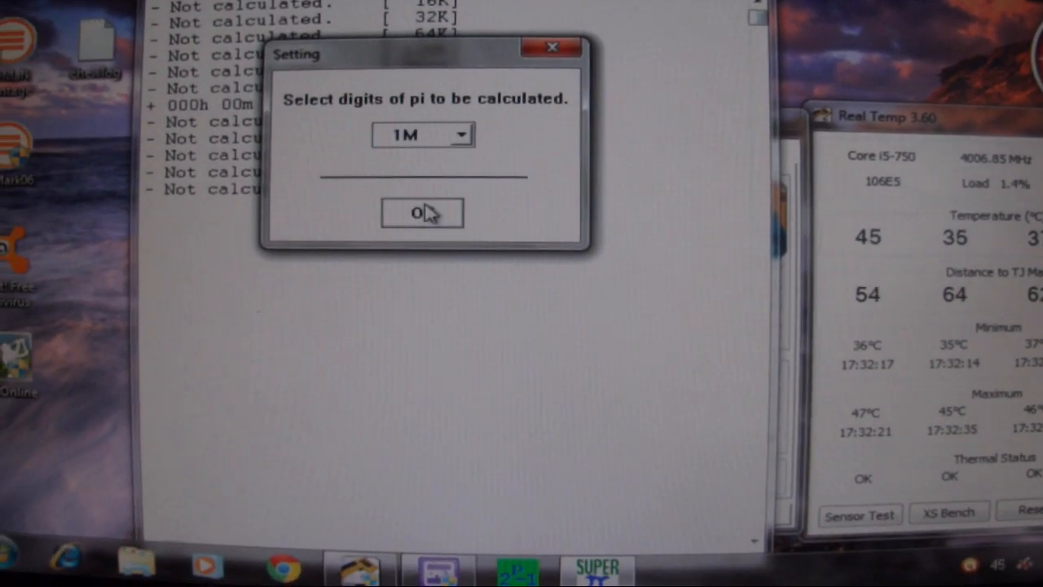
{"action": "left_click", "coordinate": [422, 213]}
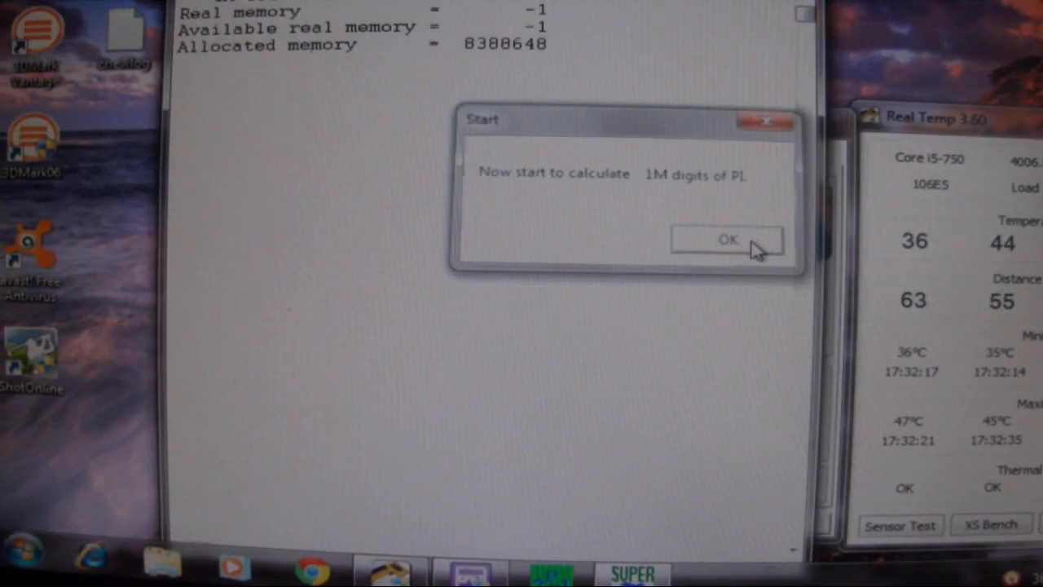
Step: Run the 1M-digit calculation, finishing in 10.430 s, and dismiss the finished notice
{"action": "left_click", "coordinate": [726, 239]}
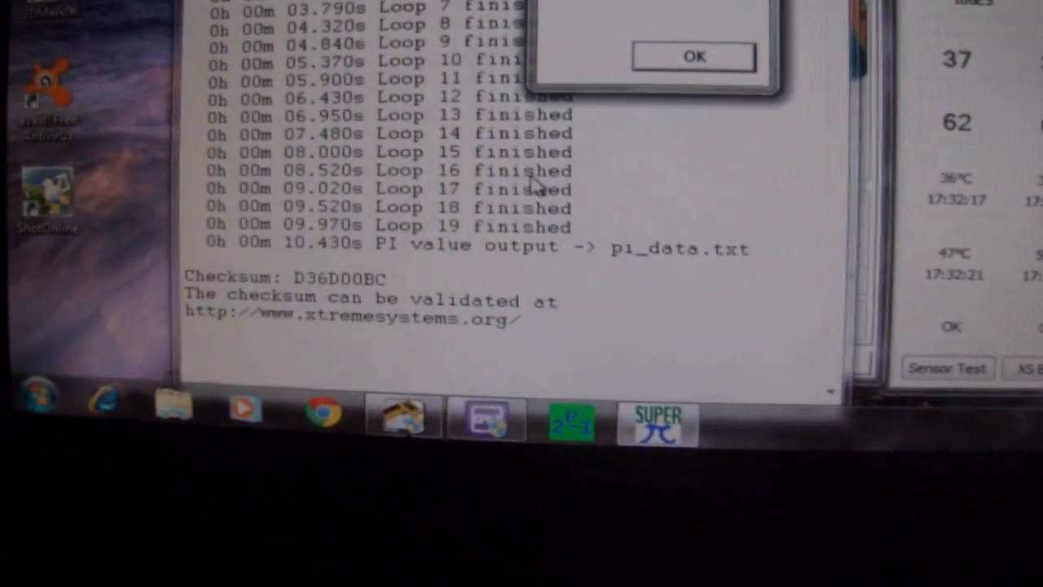
{"action": "left_click", "coordinate": [692, 55]}
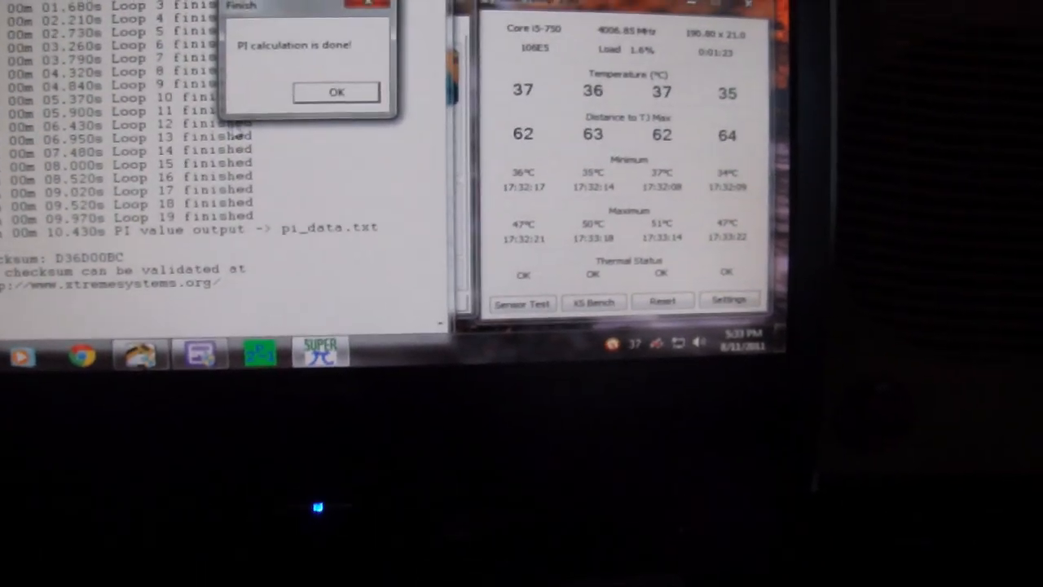
{"action": "left_click", "coordinate": [336, 91]}
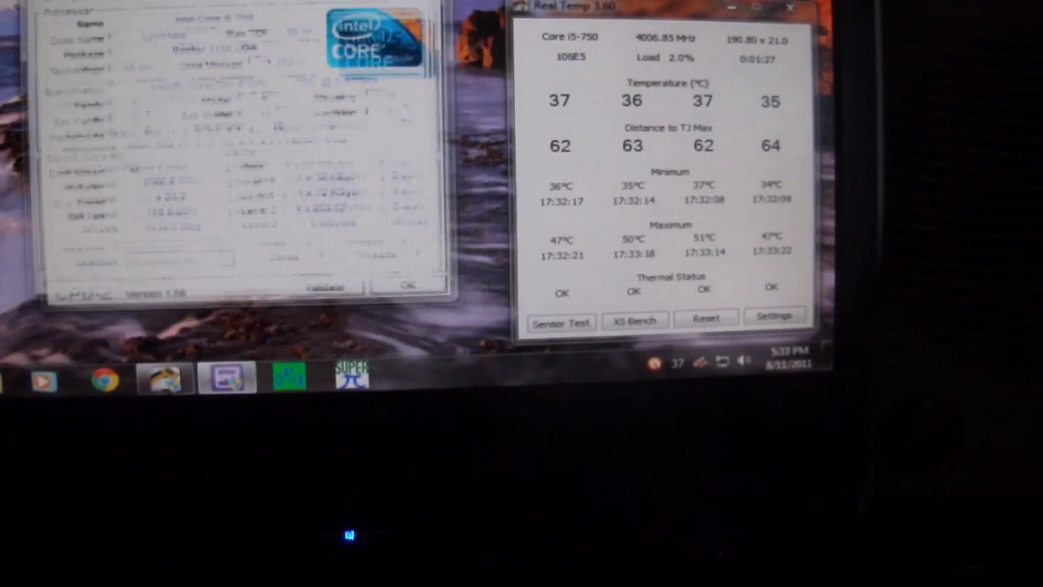